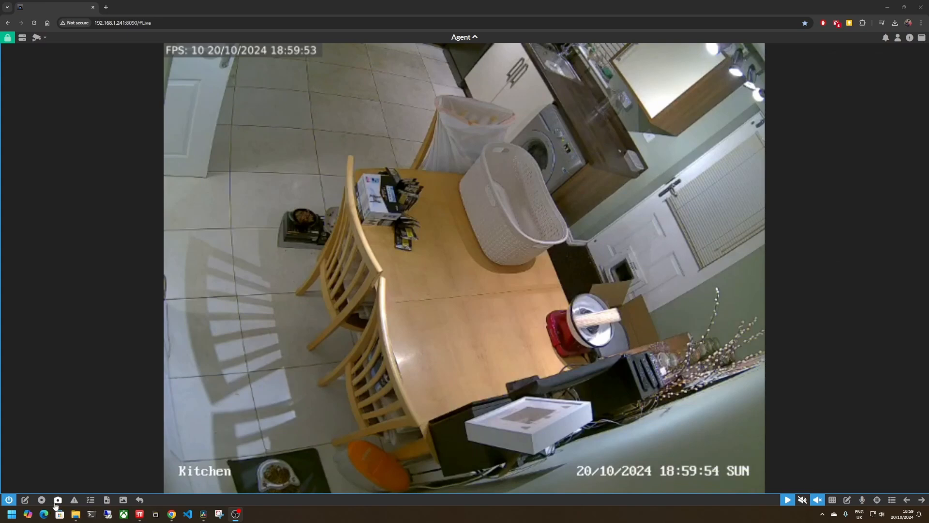
mouse_move(656, 228)
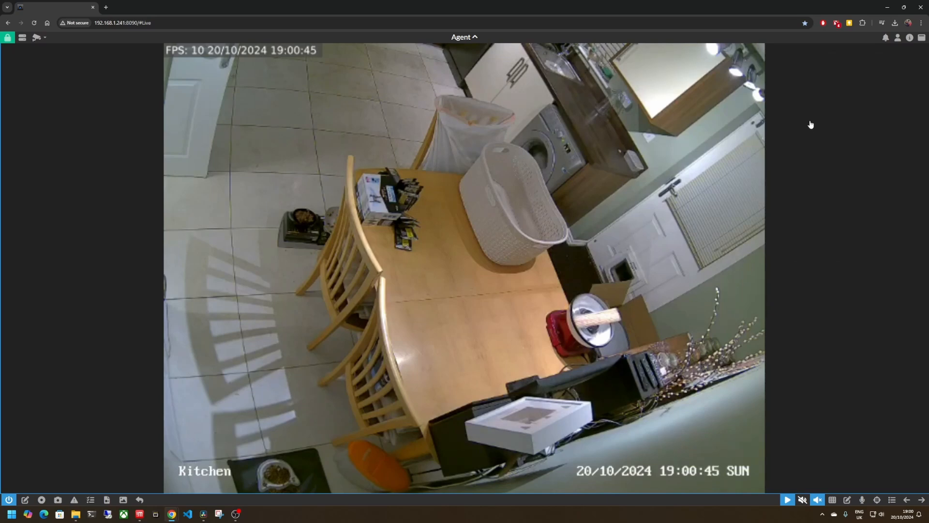
mouse_move(678, 178)
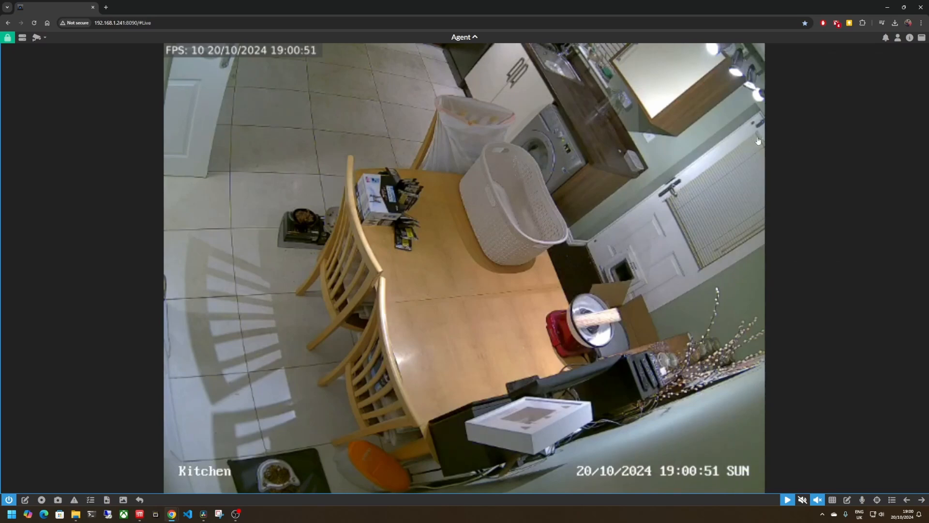
mouse_move(754, 117)
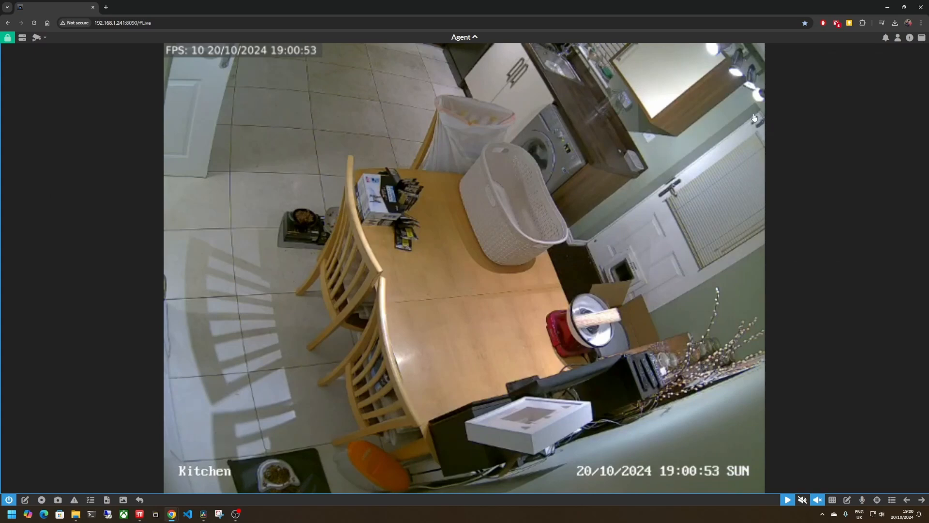
Draw bounding boxes on the kitchen image and label them main-lock and top-lock
left_click(141, 7)
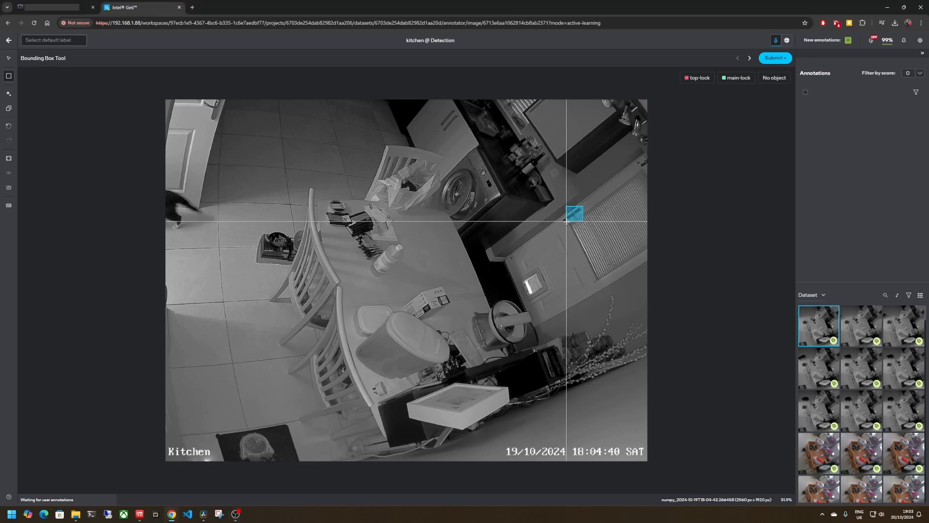
left_click_drag(565, 204, 584, 224)
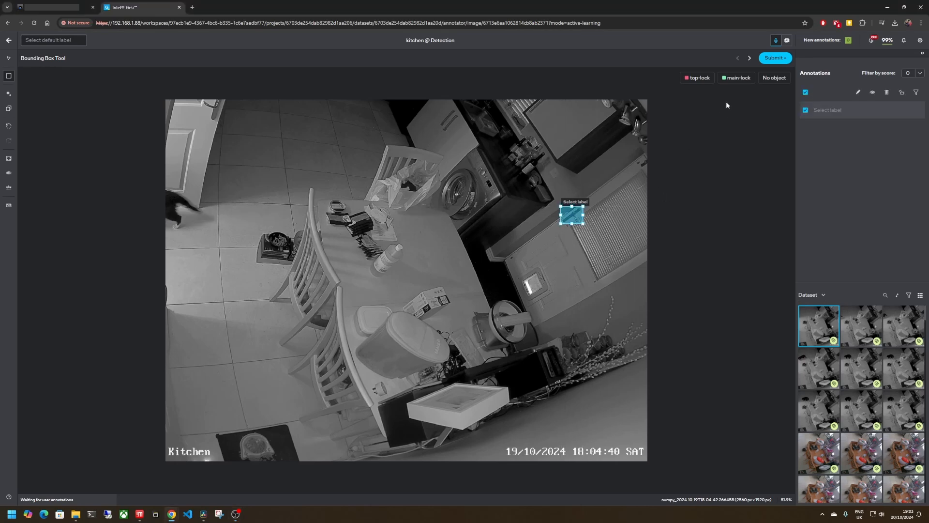
left_click(737, 77)
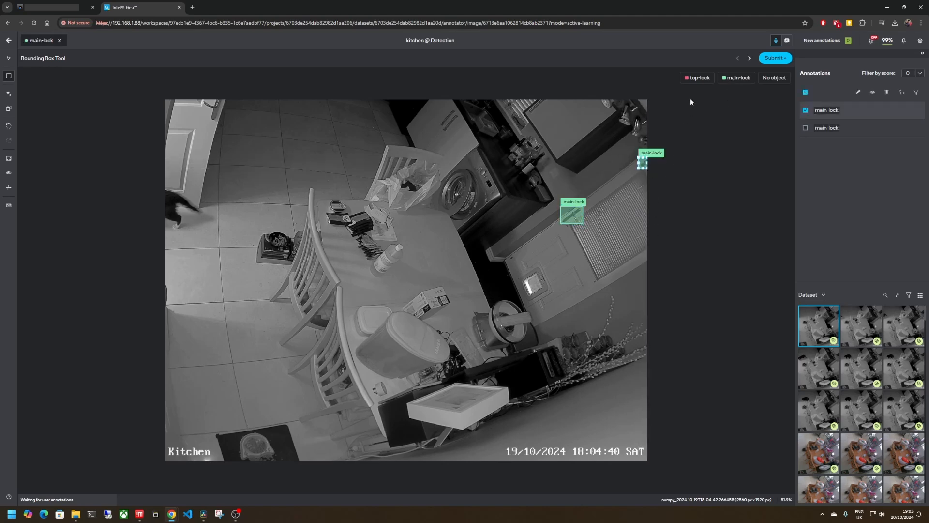
left_click(697, 78)
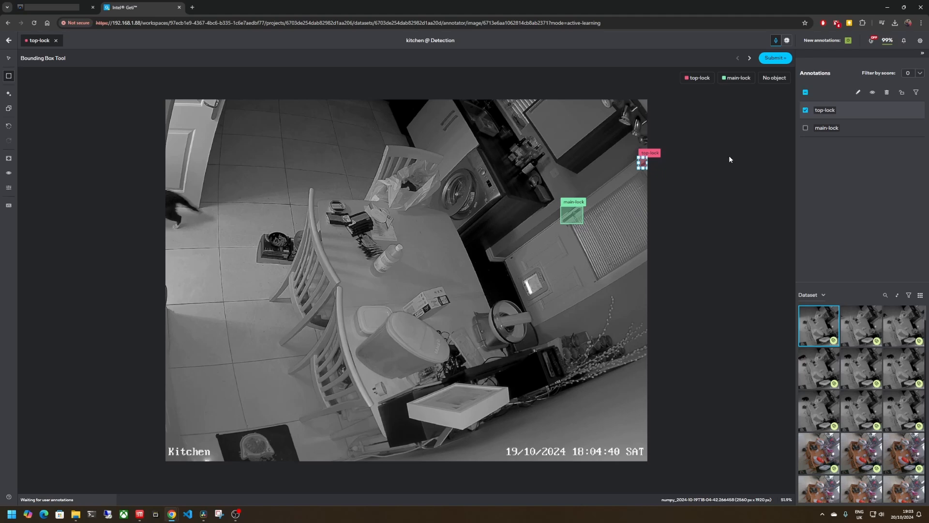
mouse_move(731, 159)
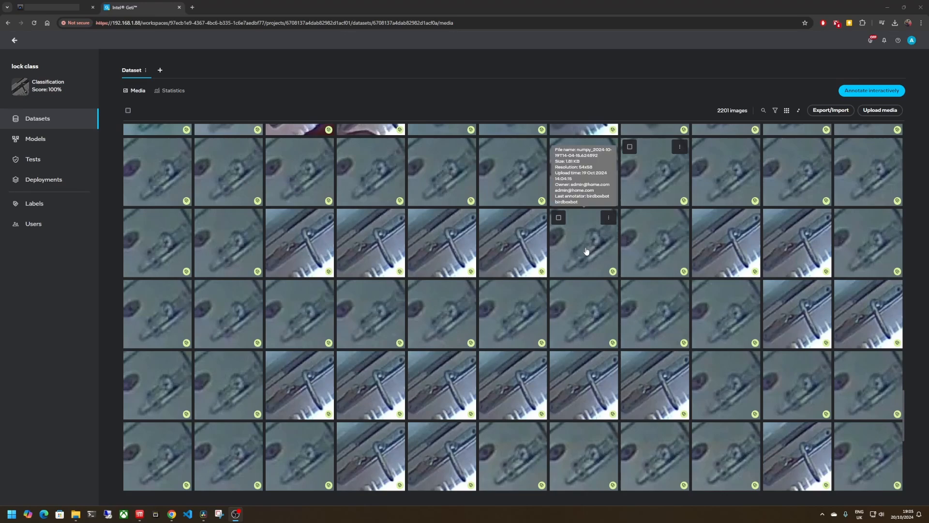
Open a lock image predicted as keys in door and overlay its explanation heatmap
double_click(582, 243)
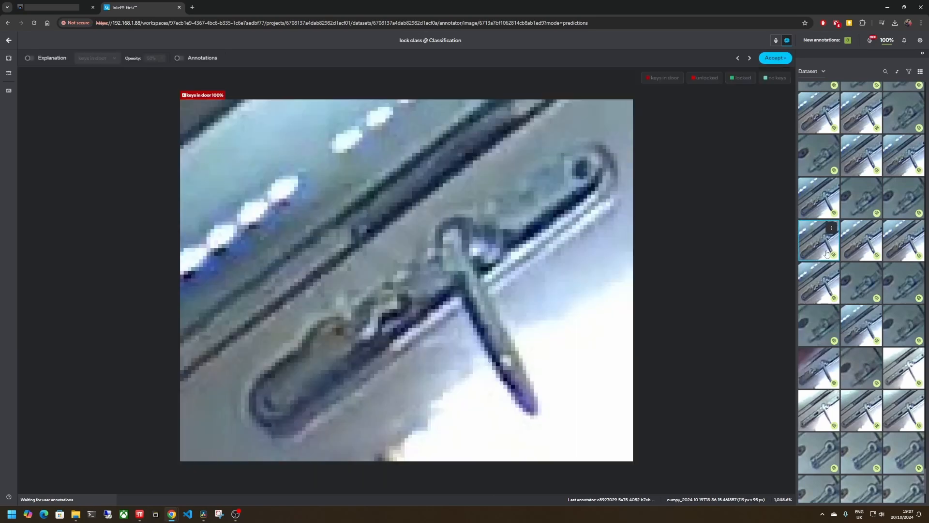
left_click(29, 58)
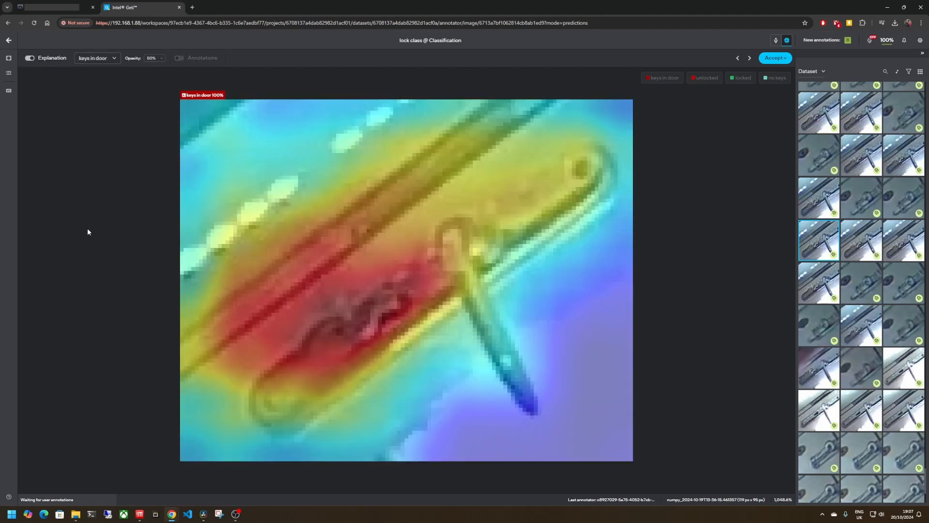
mouse_move(259, 350)
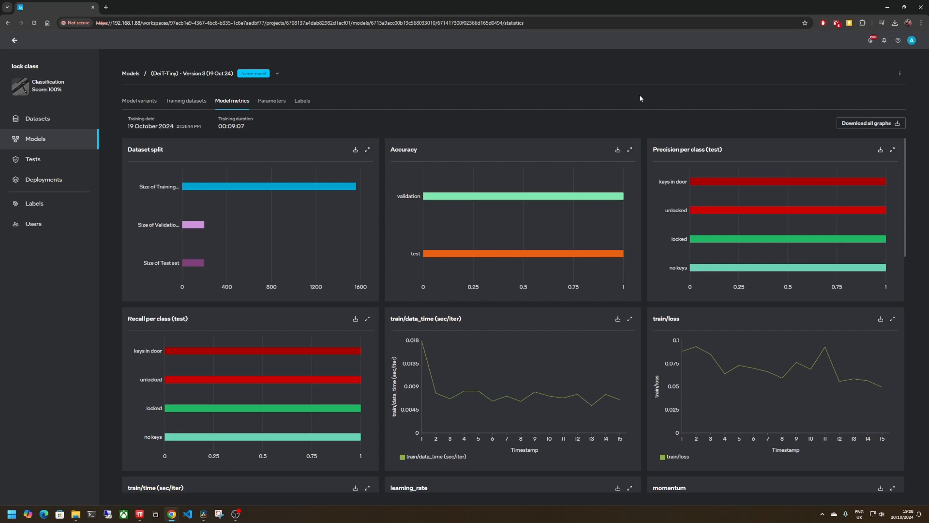
mouse_move(680, 190)
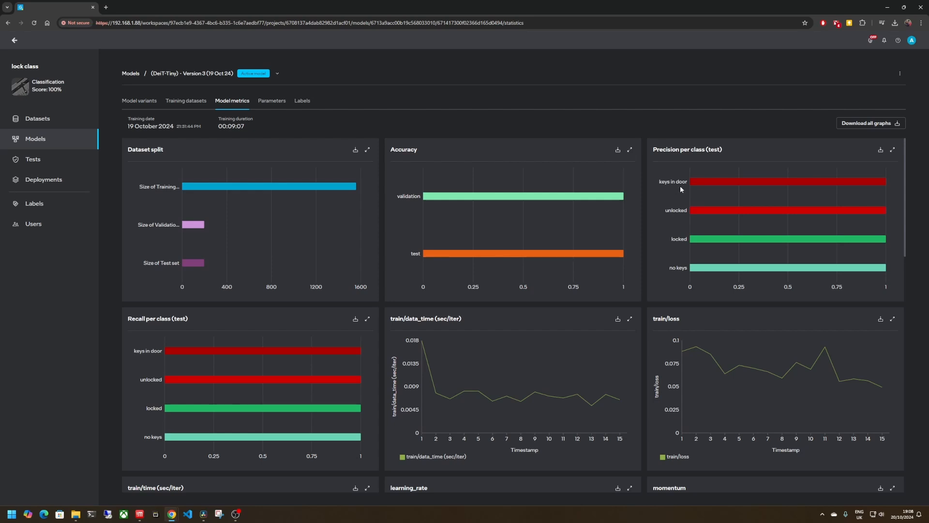
mouse_move(800, 209)
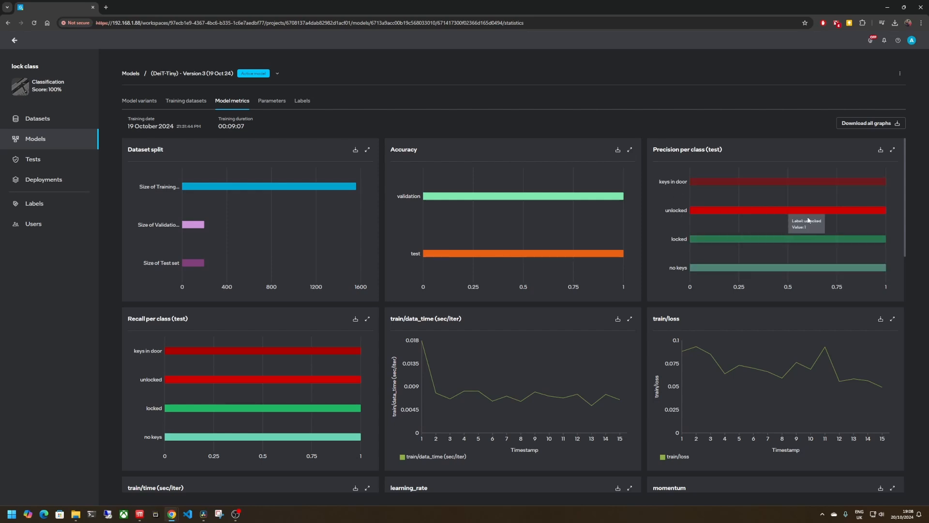
mouse_move(678, 218)
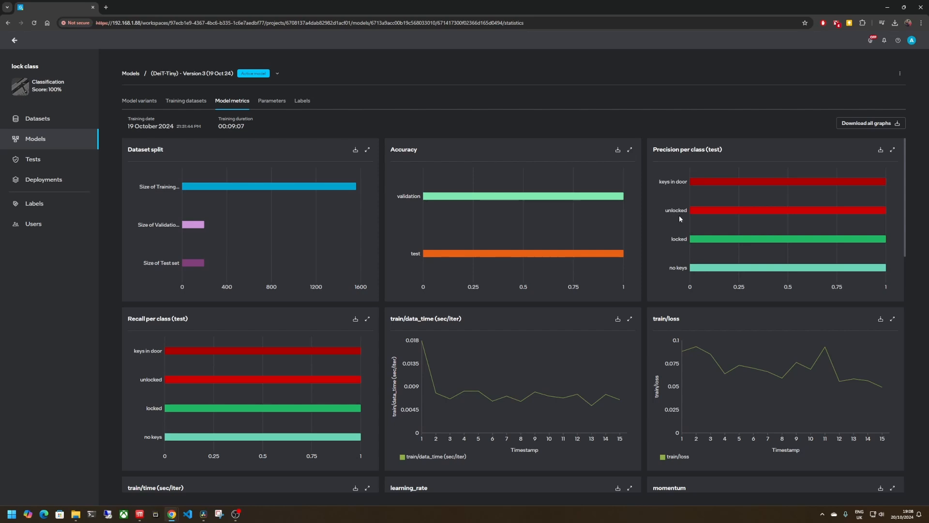
mouse_move(681, 188)
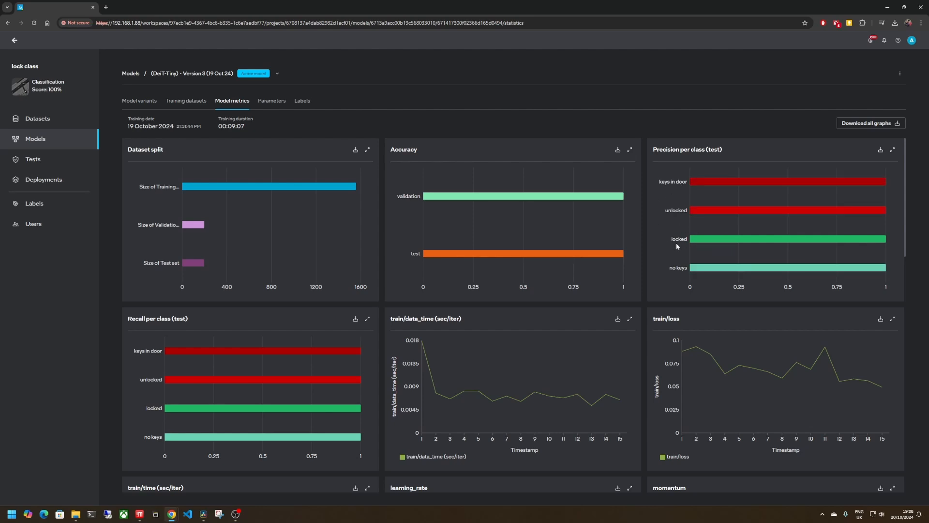
mouse_move(694, 252)
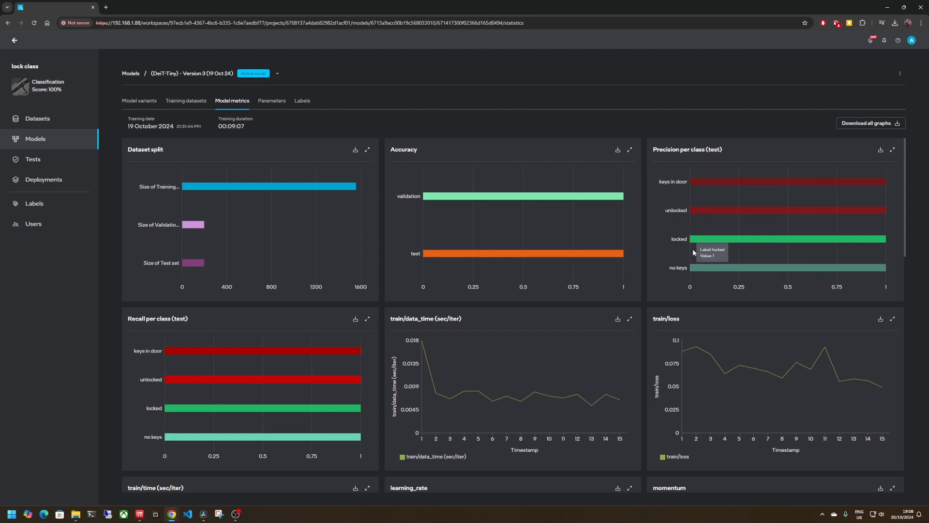
mouse_move(687, 280)
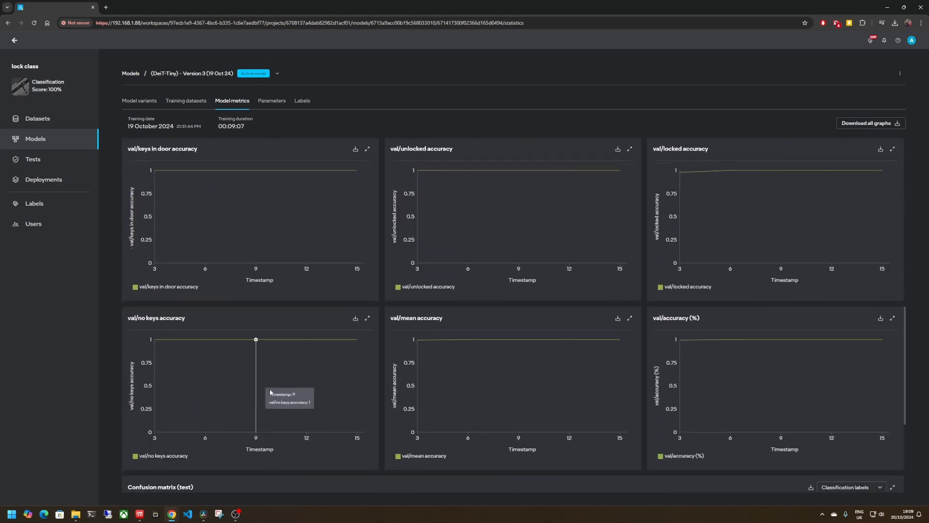
Scroll down Model metrics to the test confusion matrix showing 1.0 diagonals
scroll("down", 3)
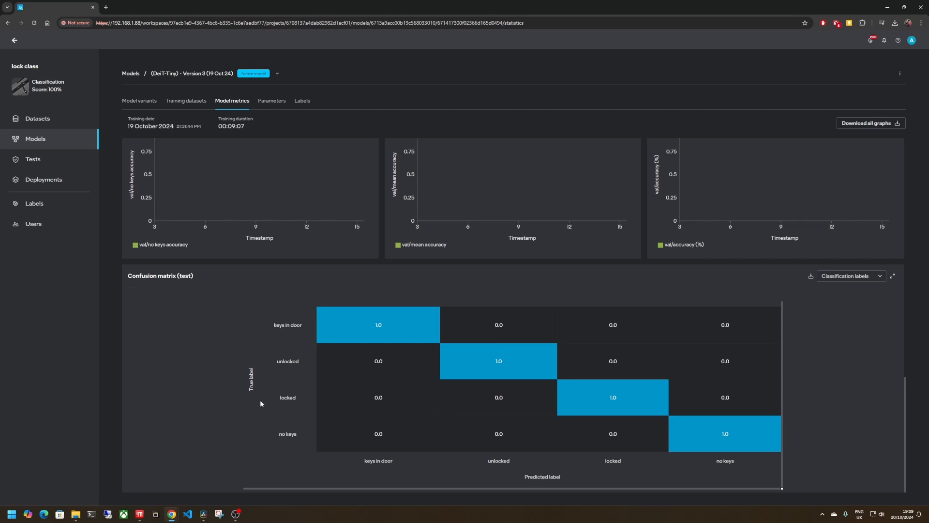
mouse_move(557, 464)
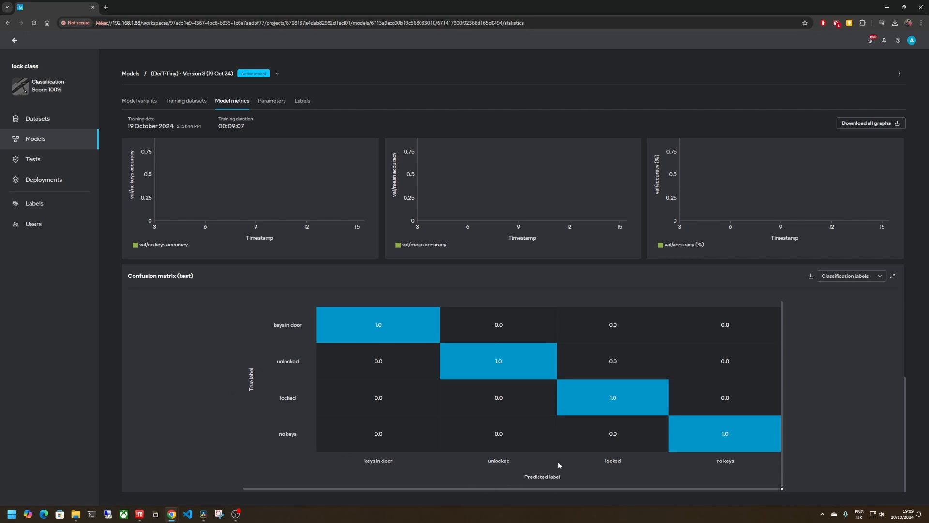
mouse_move(301, 315)
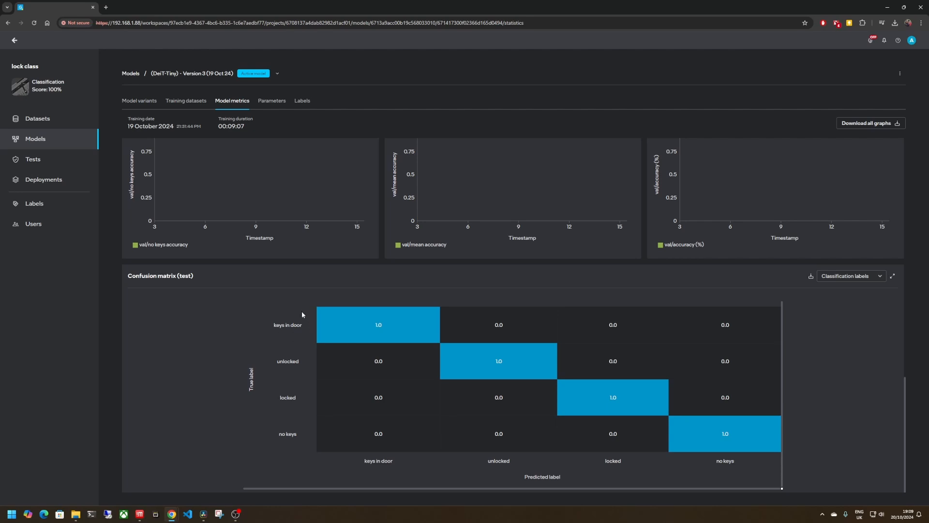
mouse_move(393, 322)
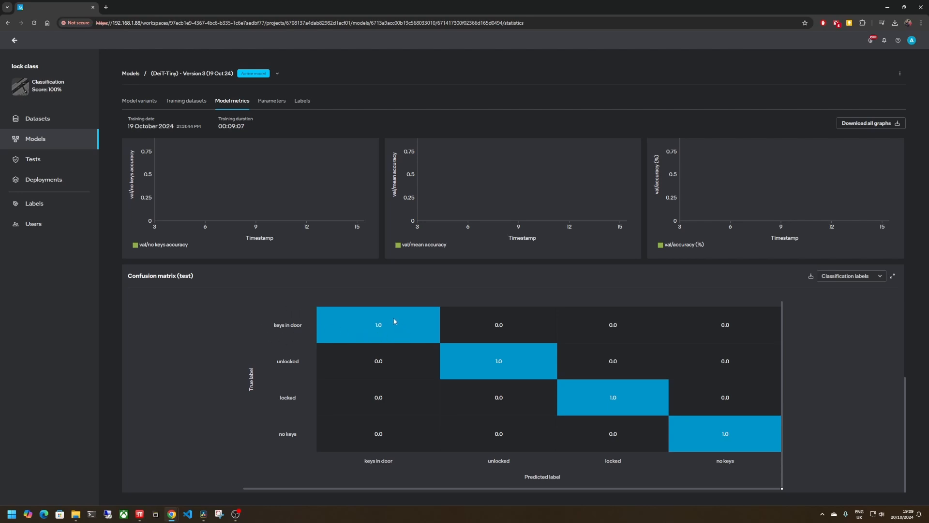
mouse_move(412, 469)
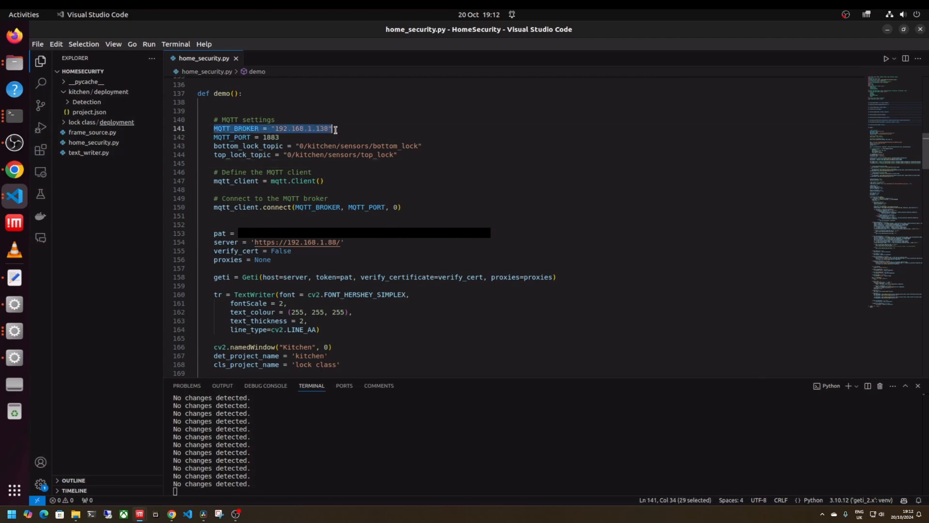
left_click(214, 137)
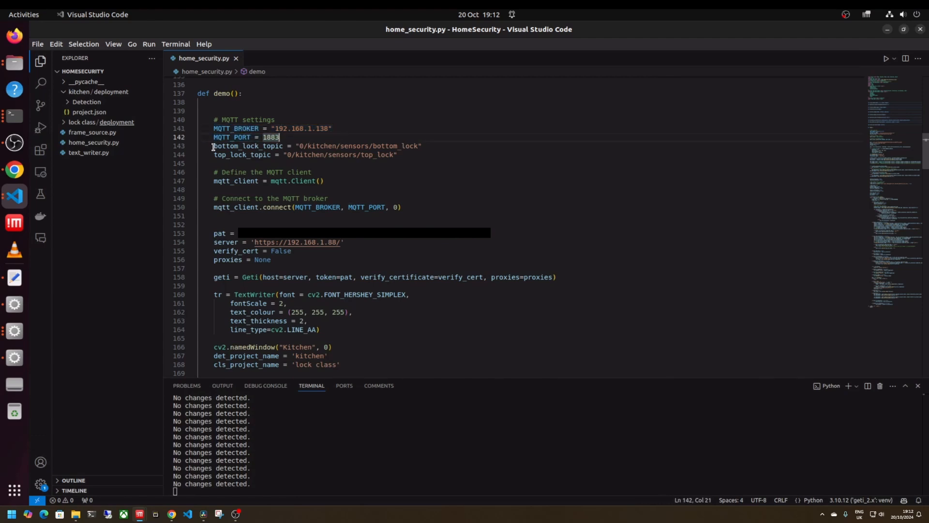
triple_click(317, 145)
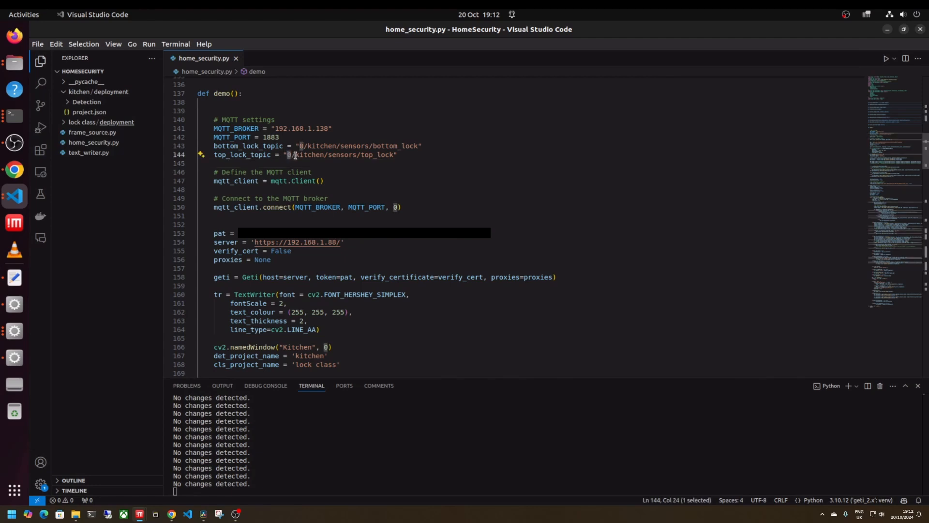
double_click(309, 154)
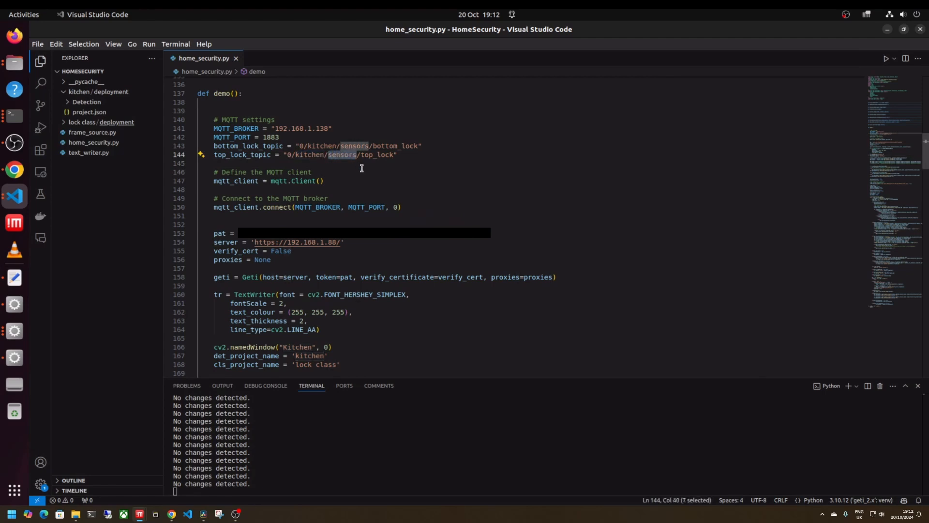
mouse_move(357, 163)
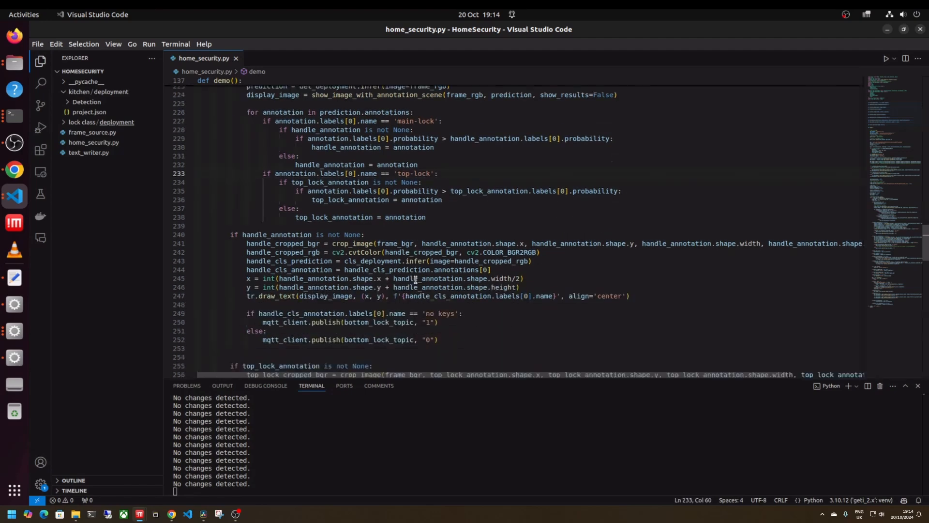
left_click_drag(246, 174, 490, 200)
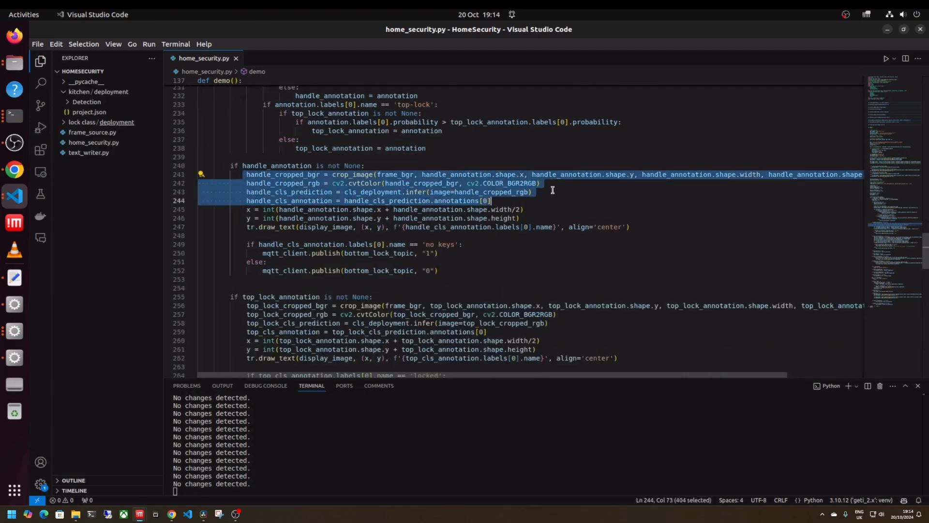
left_click(282, 244)
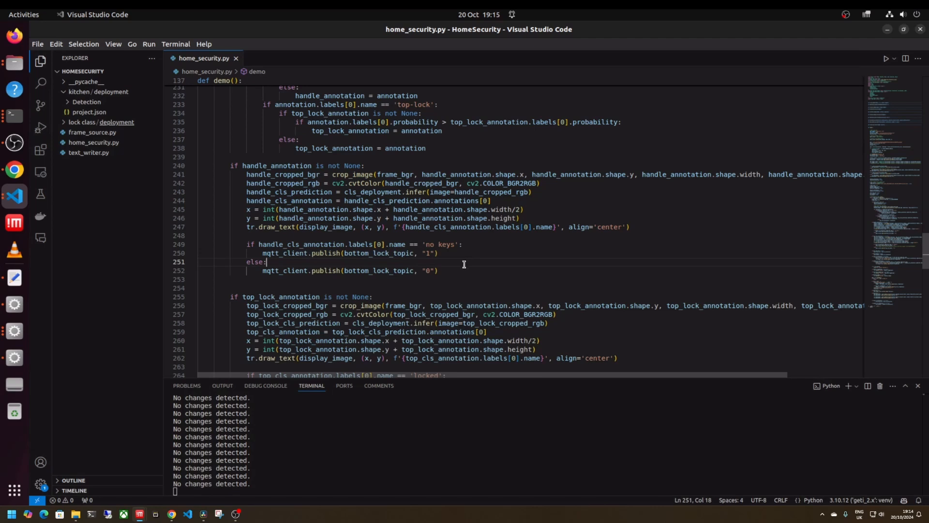
scroll("down", 3)
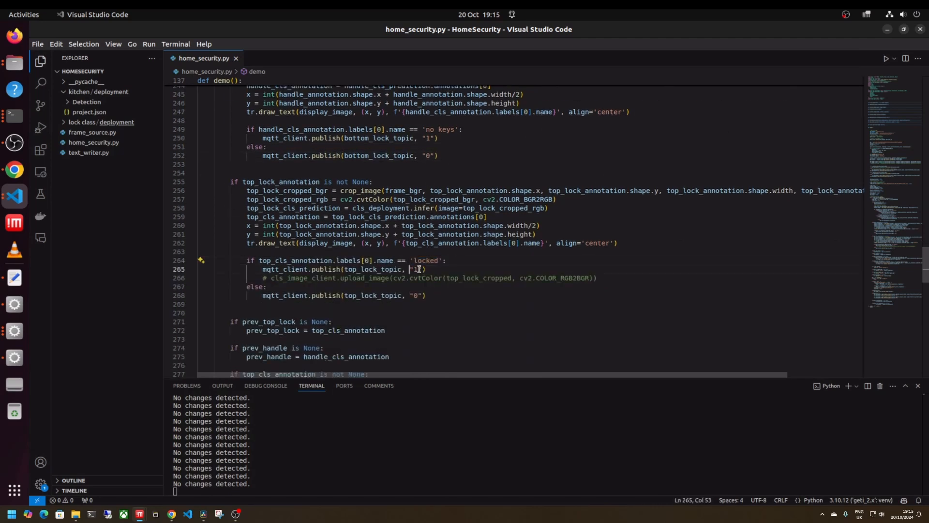
type("\"")
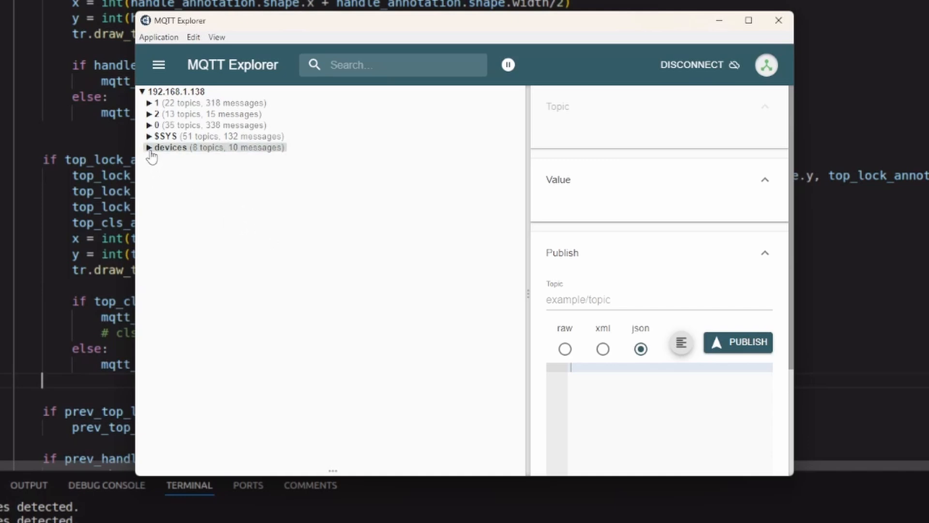
Expand the devices group and the ODIN2, ollie-aipi and N100 sensor readings
left_click(170, 147)
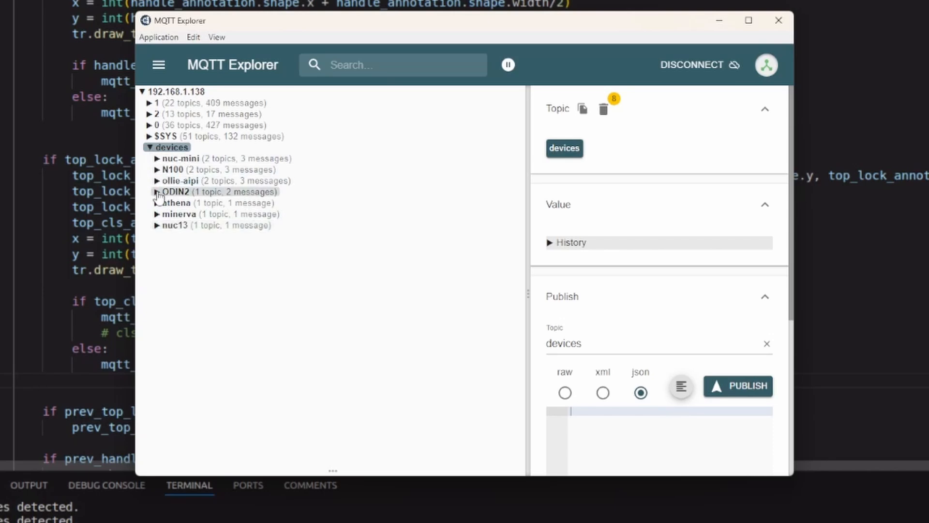
left_click(175, 191)
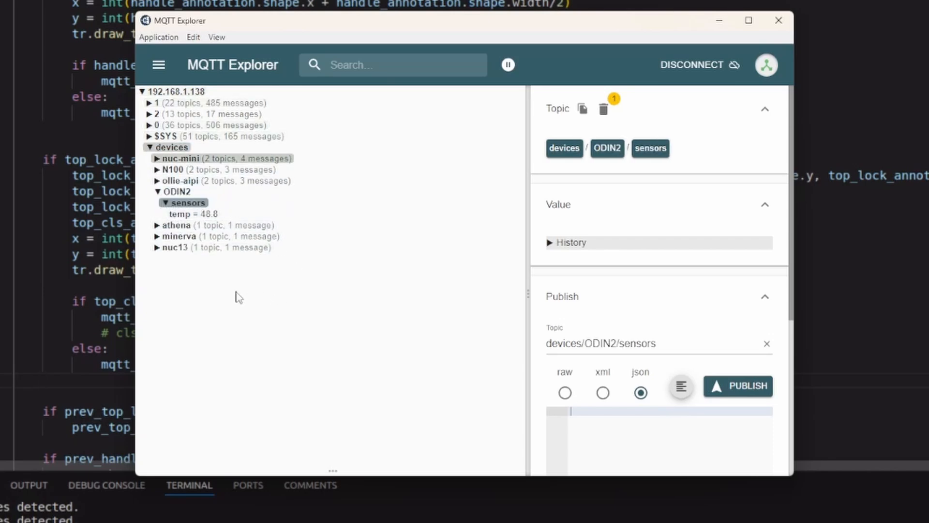
left_click(180, 181)
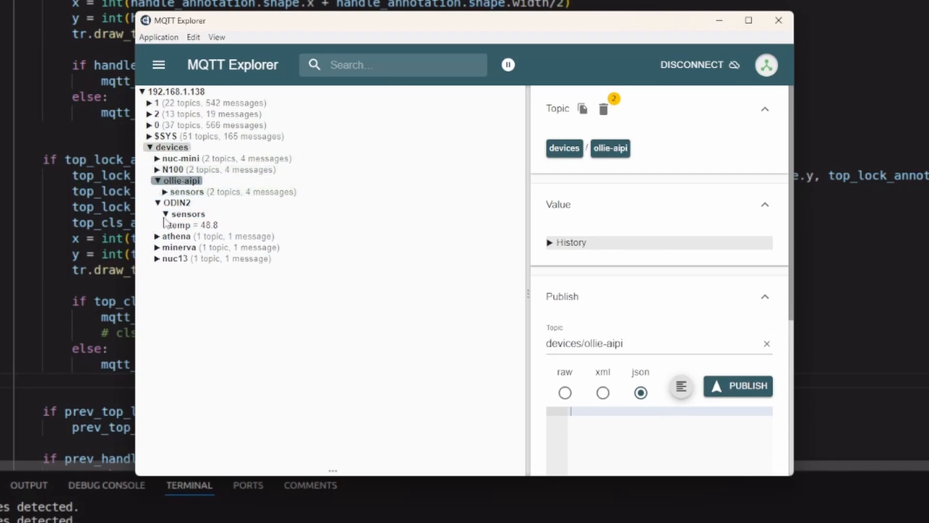
left_click(187, 192)
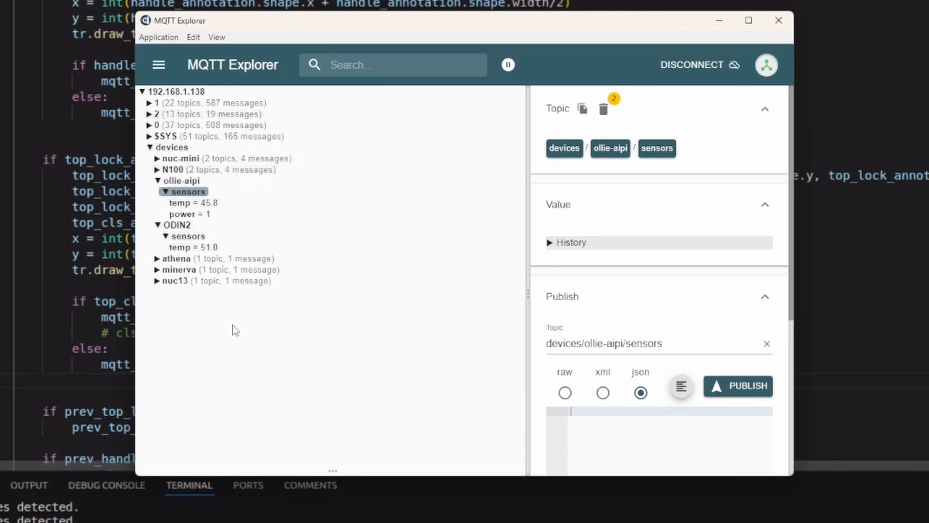
left_click(173, 168)
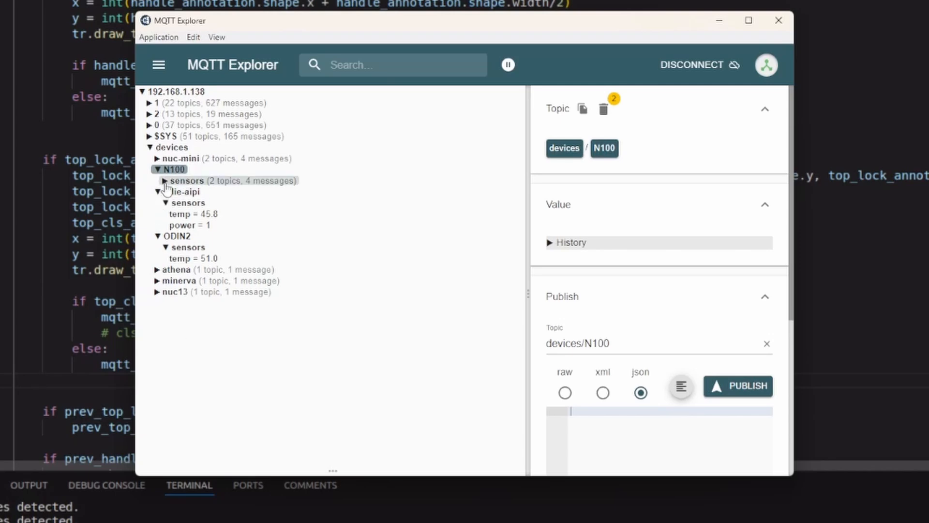
left_click(188, 180)
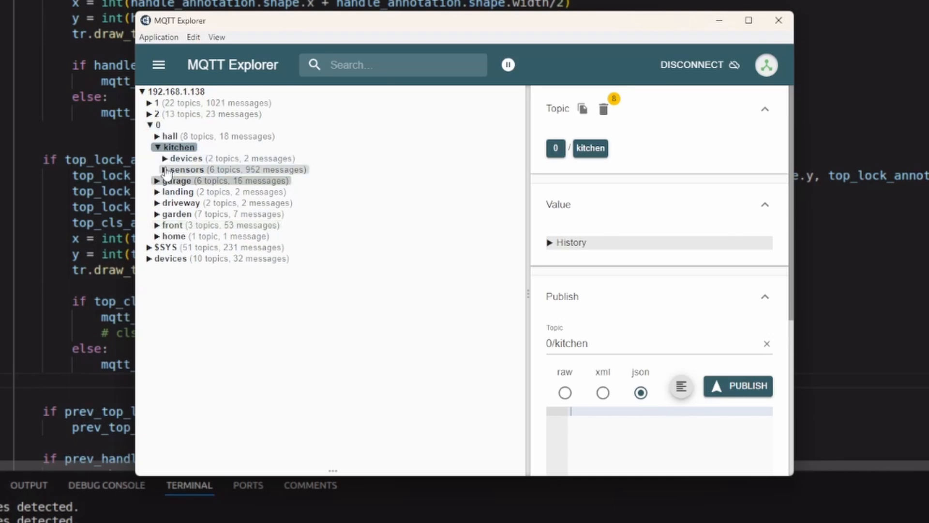
left_click(185, 170)
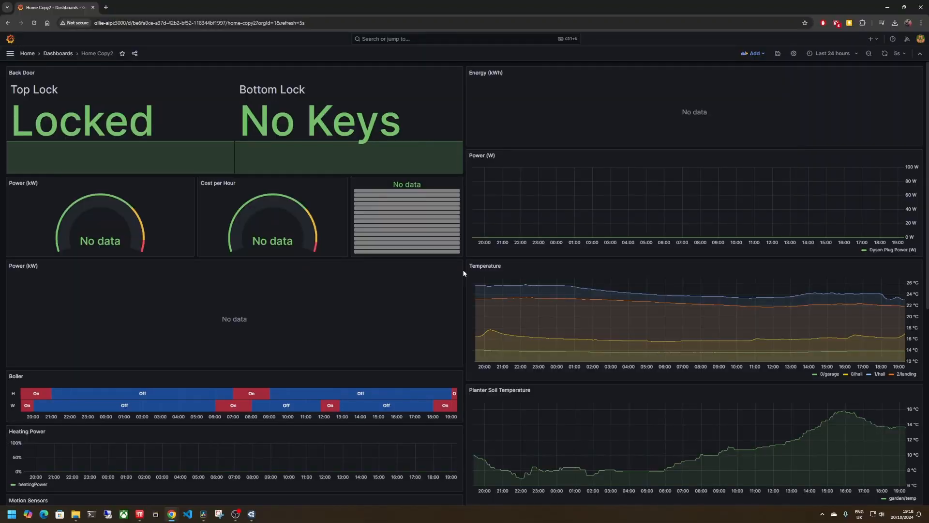
mouse_move(544, 15)
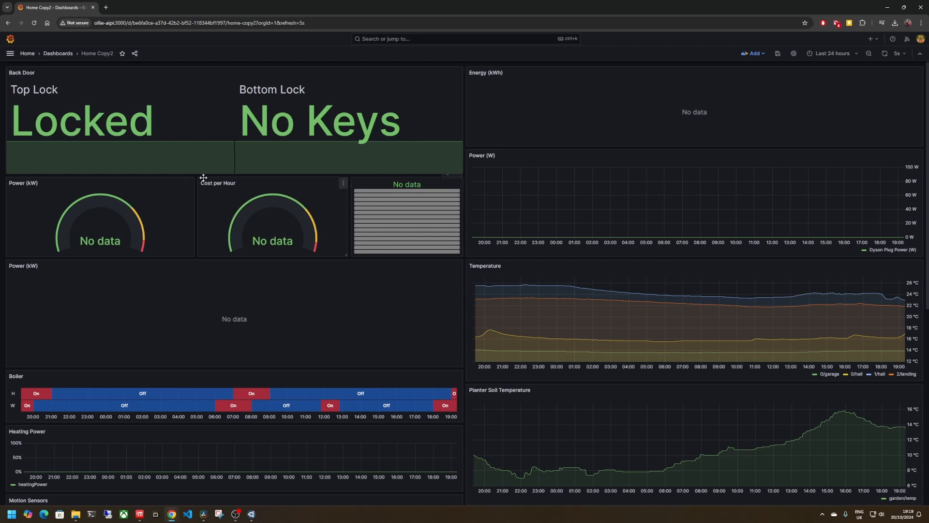
mouse_move(464, 367)
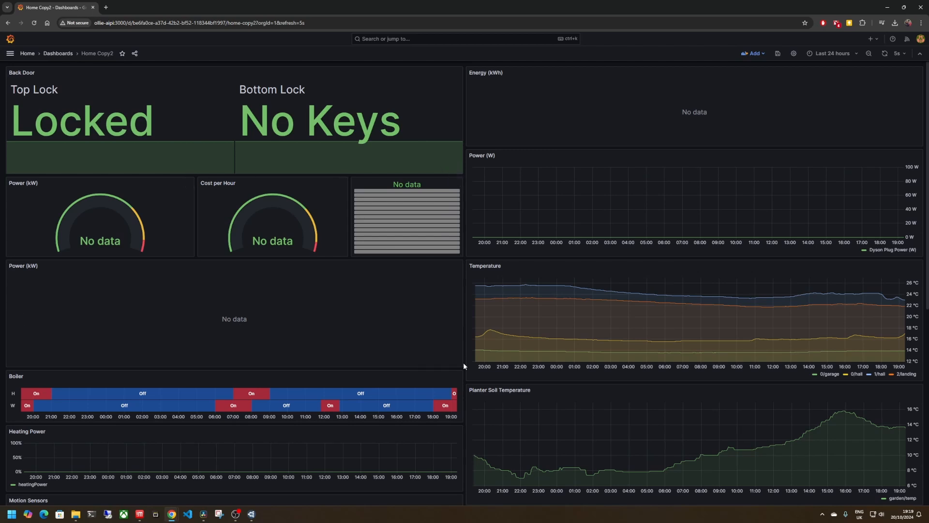
mouse_move(555, 348)
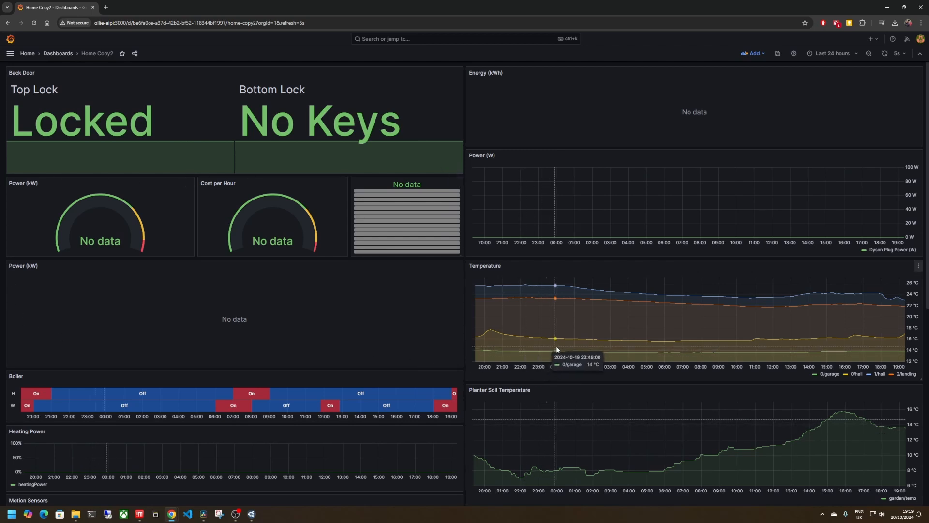
mouse_move(819, 372)
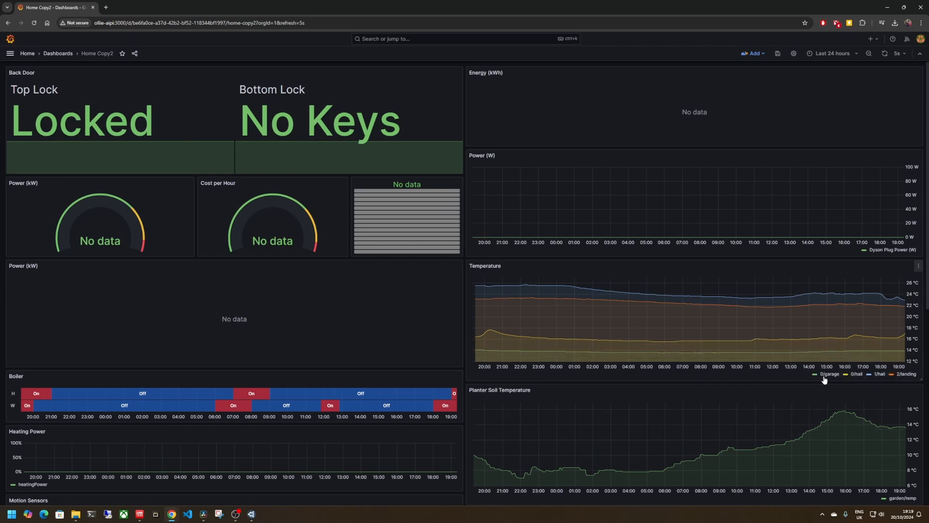
mouse_move(857, 378)
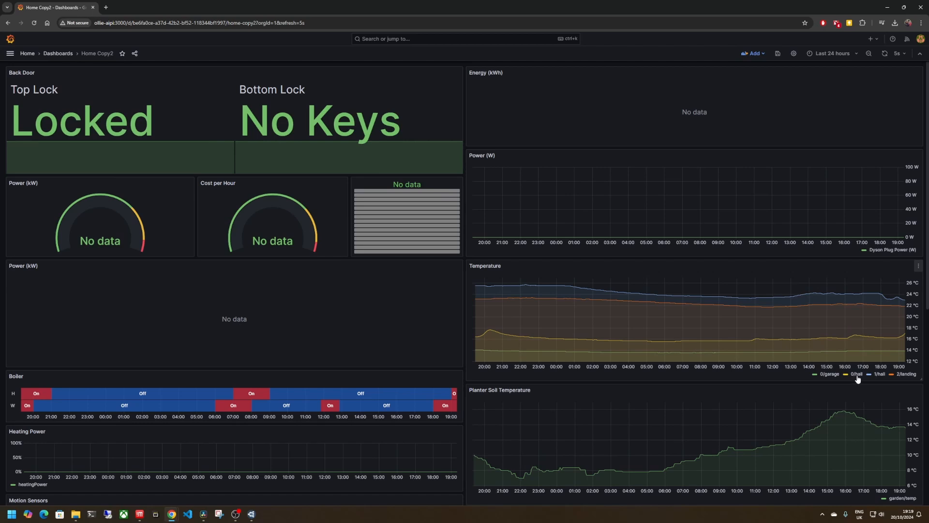
mouse_move(895, 380)
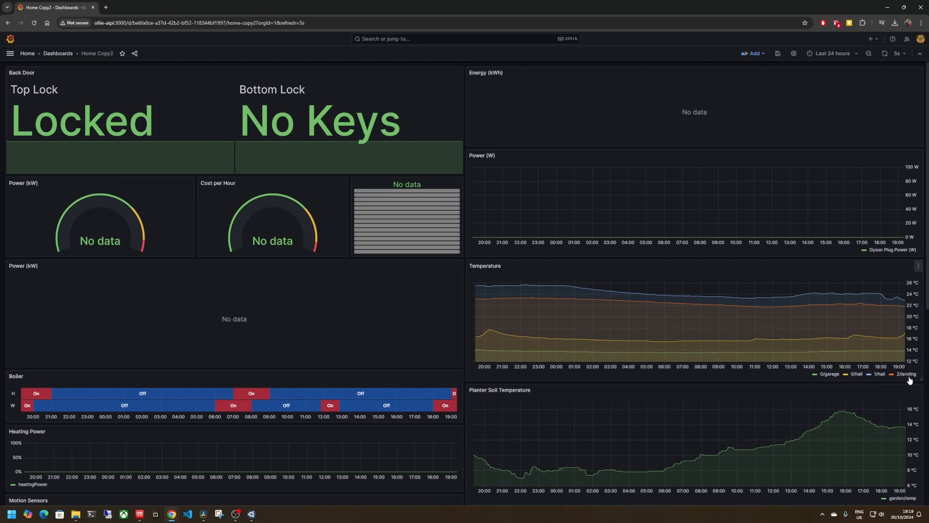
Set the dashboard time range to Last 7 days and scroll through the charts
left_click(832, 52)
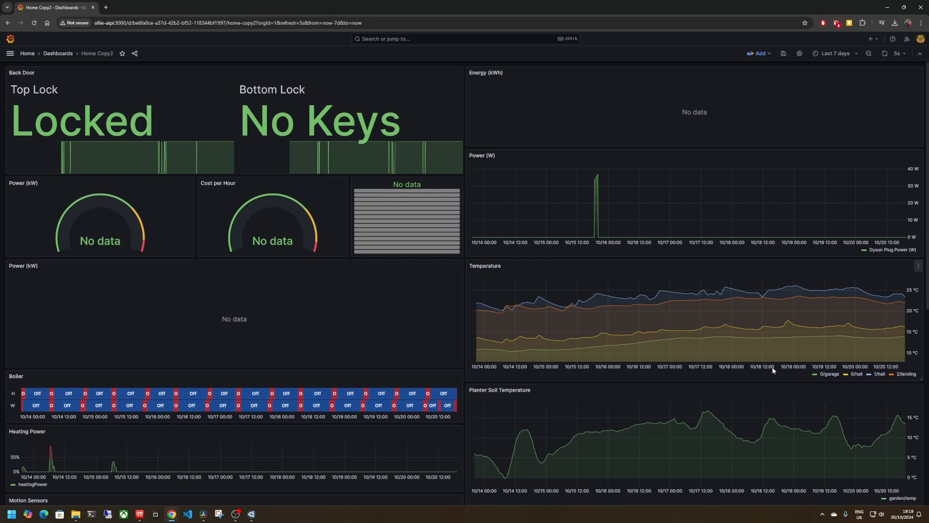
scroll("down", 3)
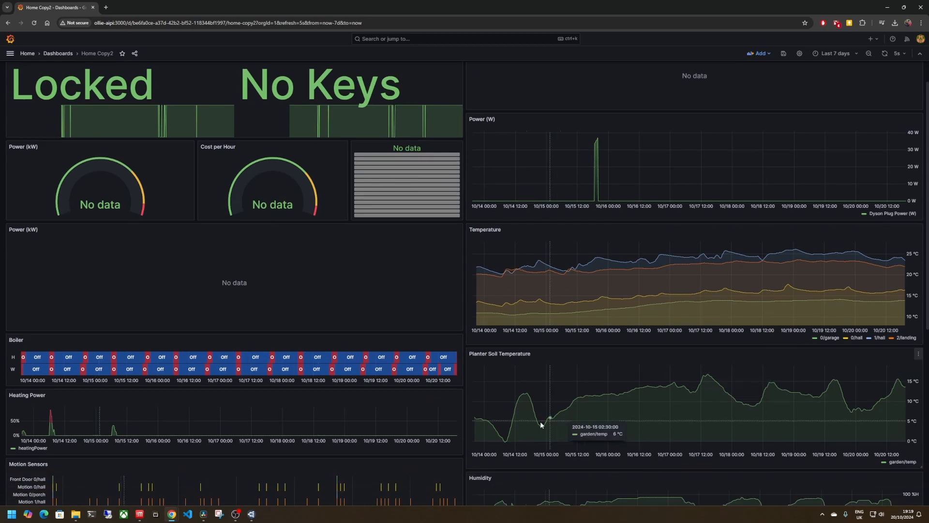
mouse_move(679, 409)
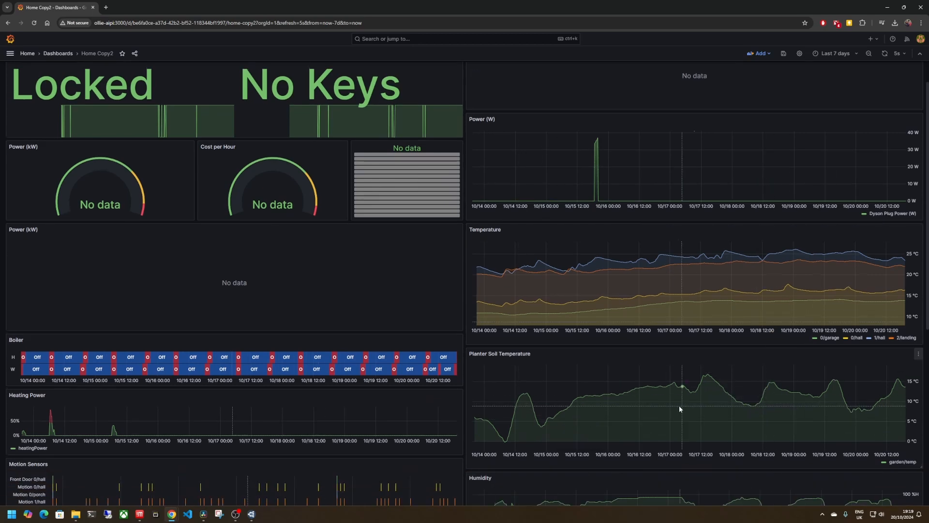
scroll("down", 3)
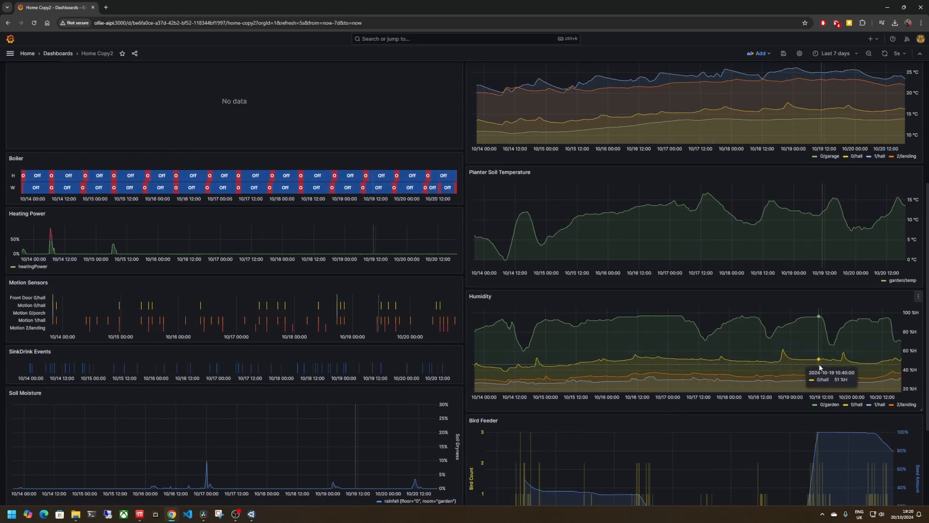
scroll("down", 3)
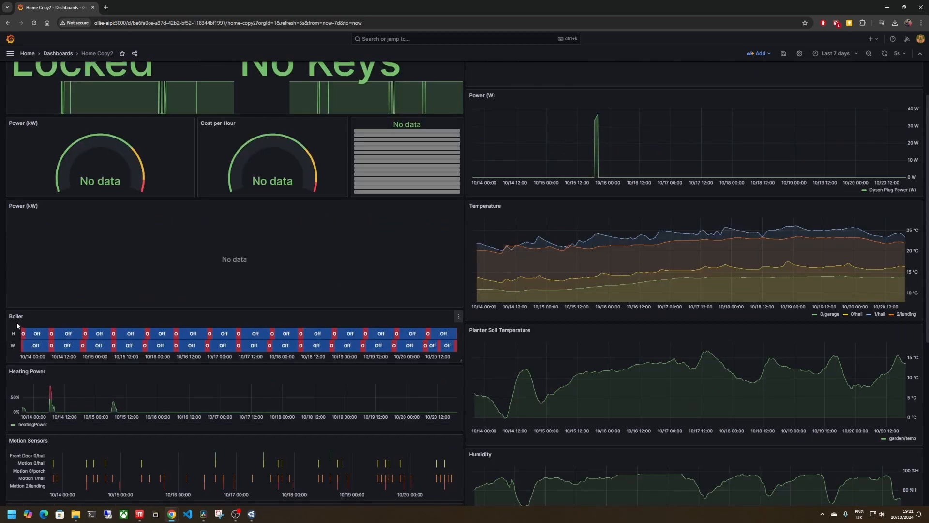
mouse_move(54, 345)
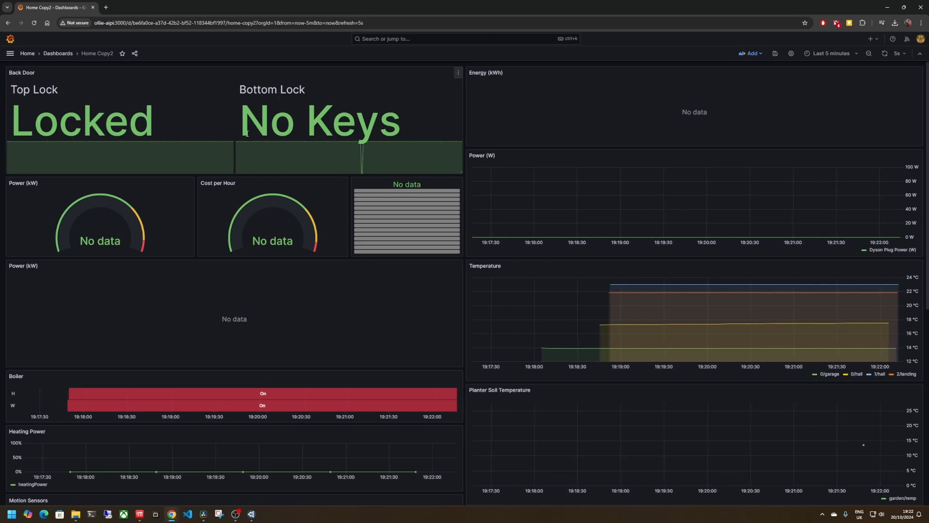
mouse_move(381, 163)
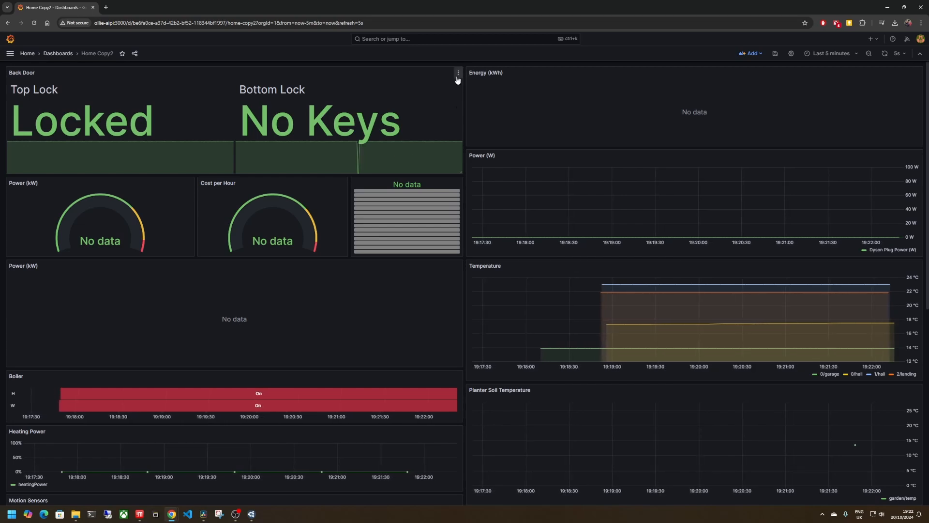
Edit the Back Door panel to view its top_lock and bottom_lock Flux queries
left_click(456, 73)
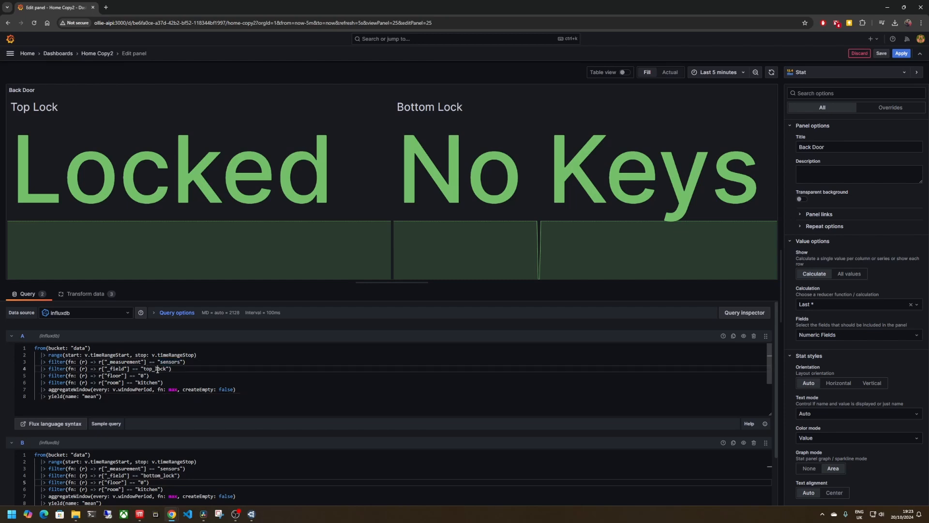
Toggle the first regex rename transformation, inspect its regex, then view the lock-value overrides
double_click(154, 367)
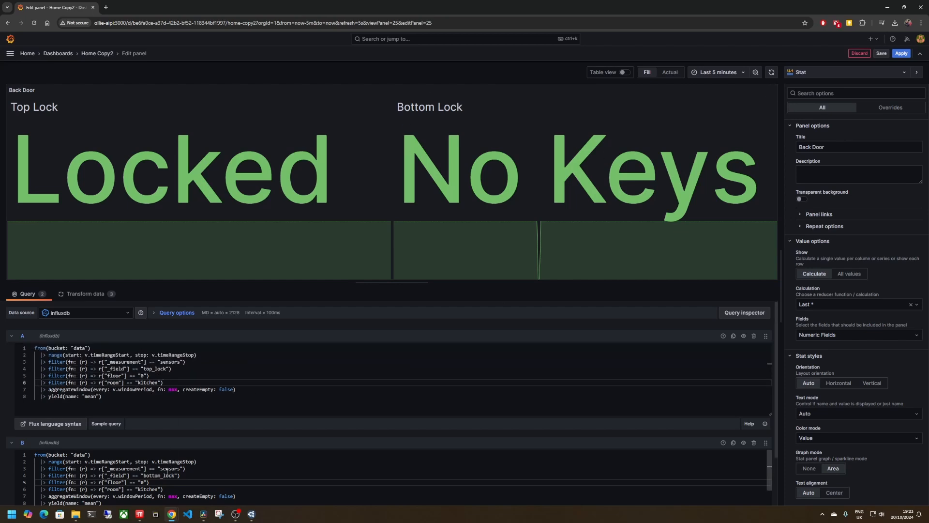
left_click(86, 294)
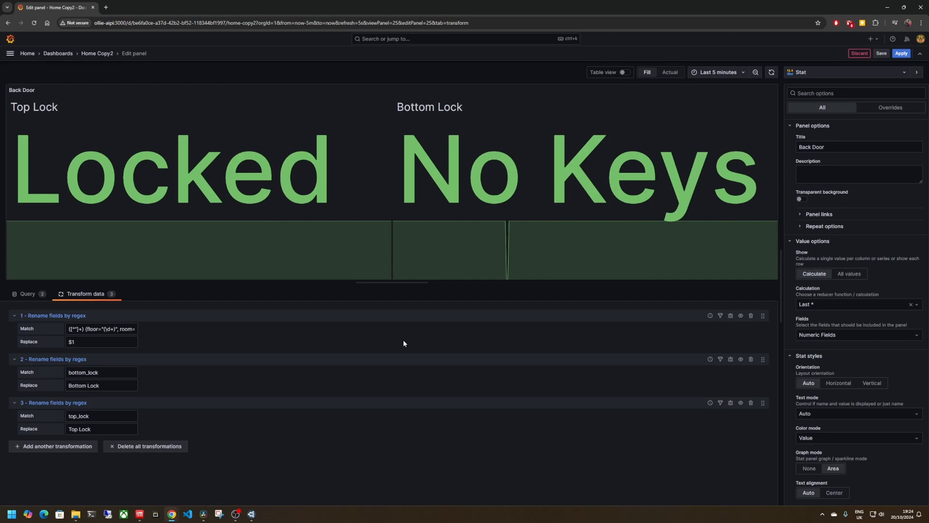
mouse_move(549, 426)
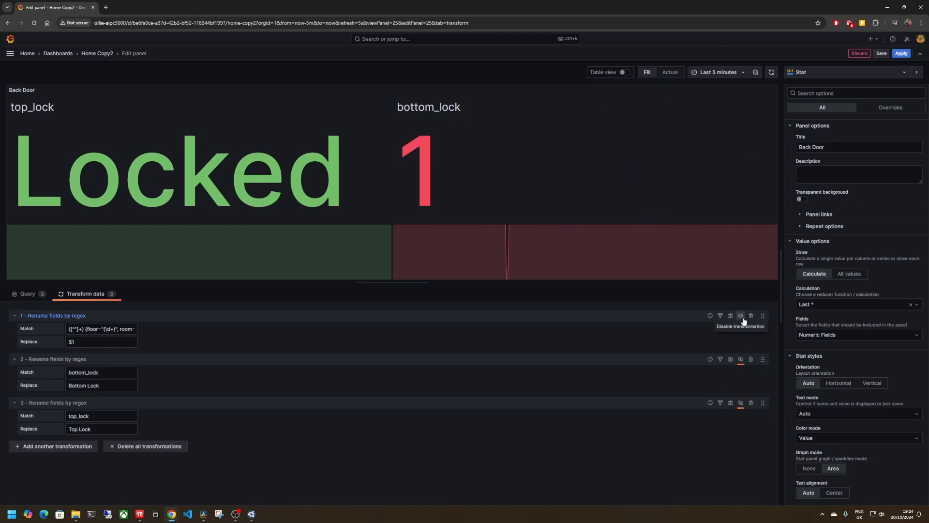
left_click(740, 315)
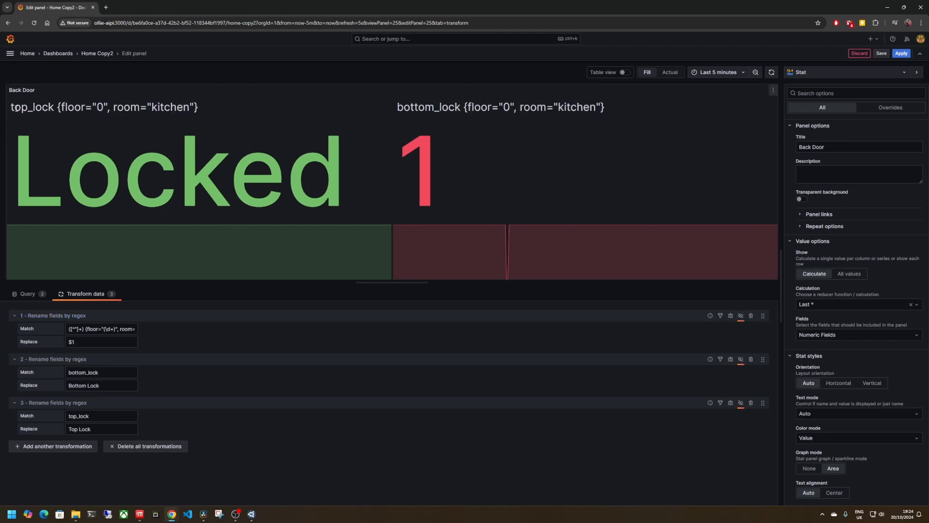
mouse_move(206, 111)
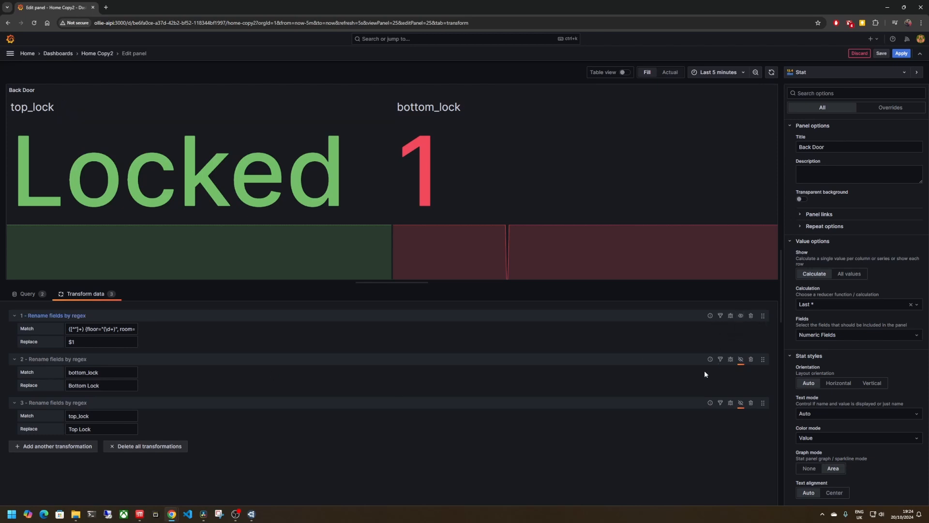
left_click(101, 341)
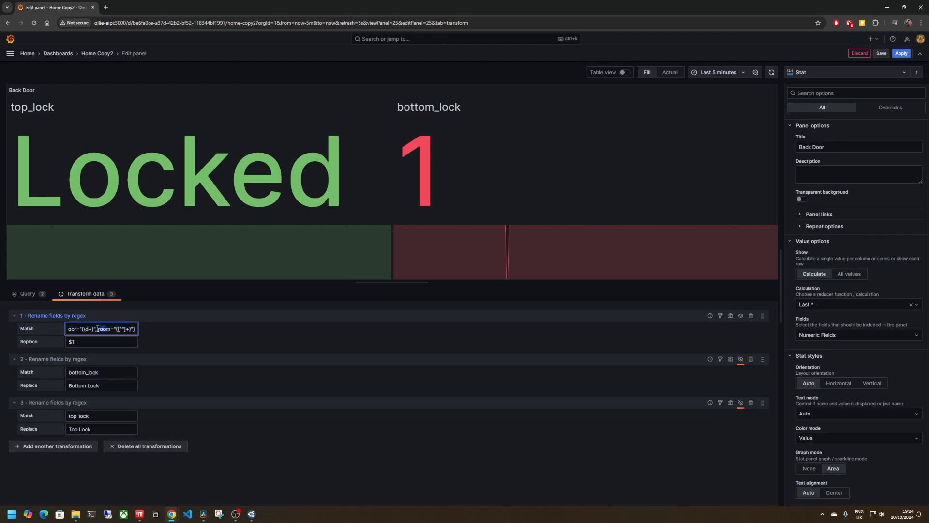
left_click(101, 342)
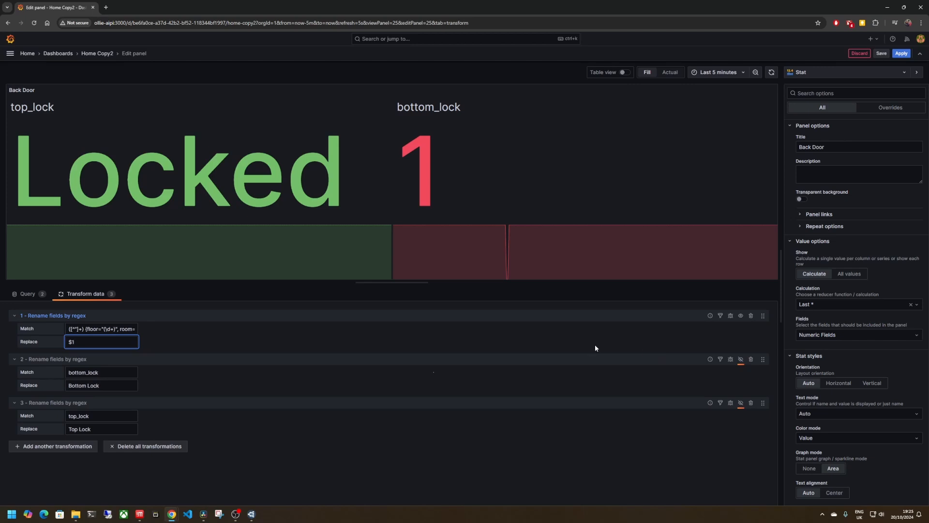
mouse_move(697, 378)
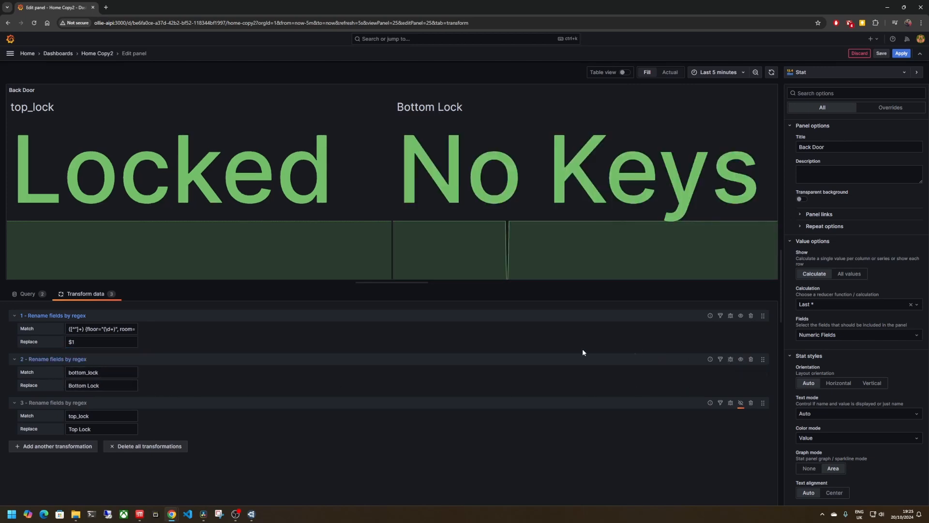
left_click(889, 107)
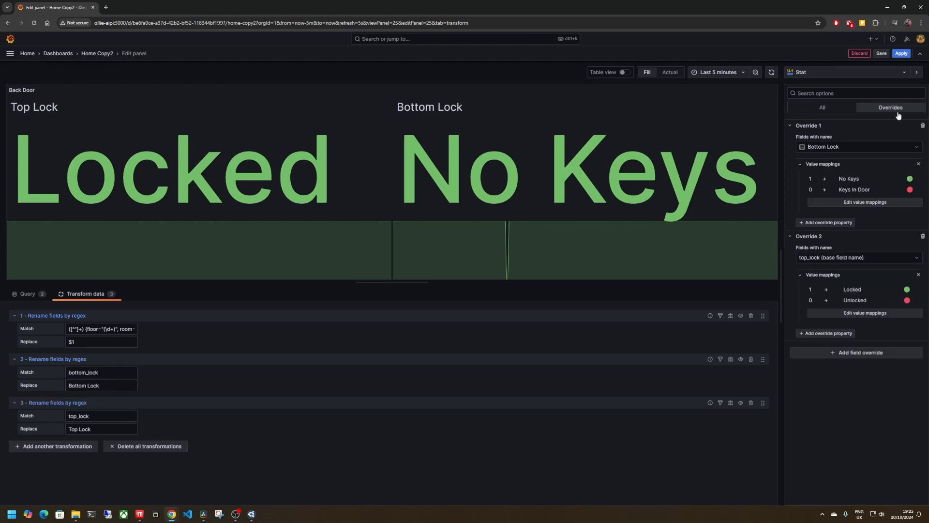